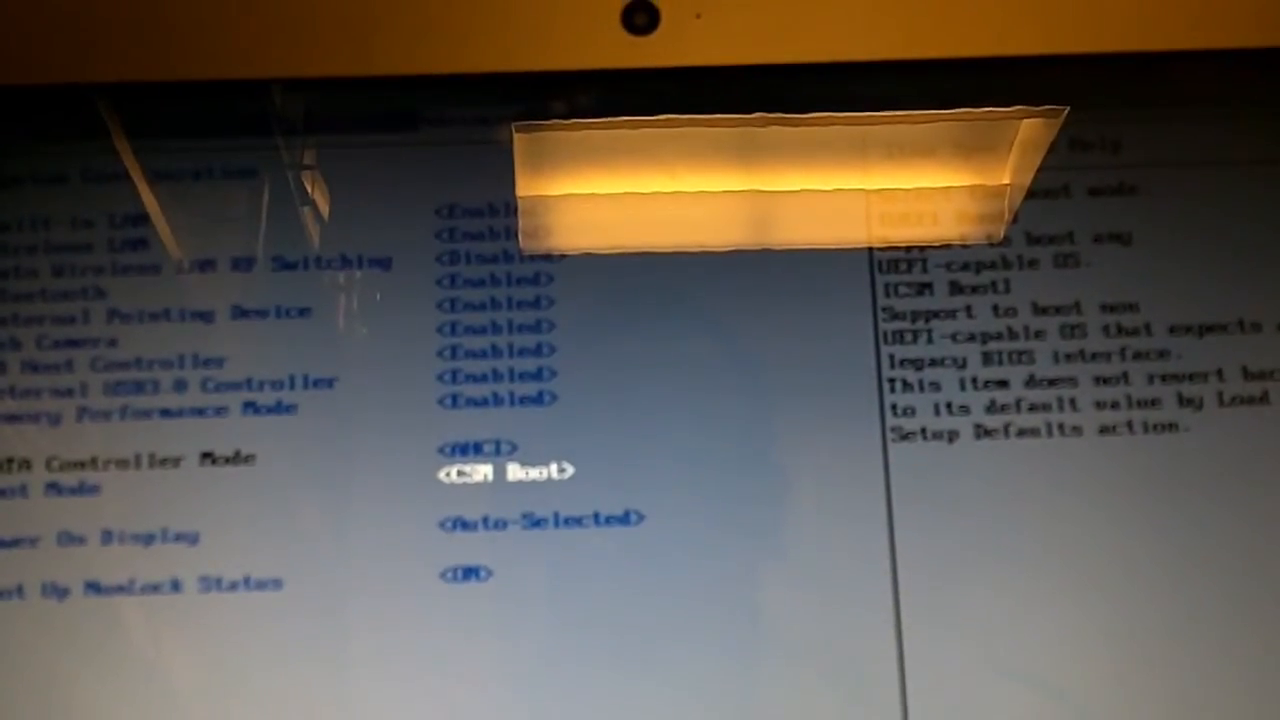
Exit BIOS setup with F10, confirming Y to save the AHCI and CSM Boot changes.
{"action": "key", "text": "F10"}
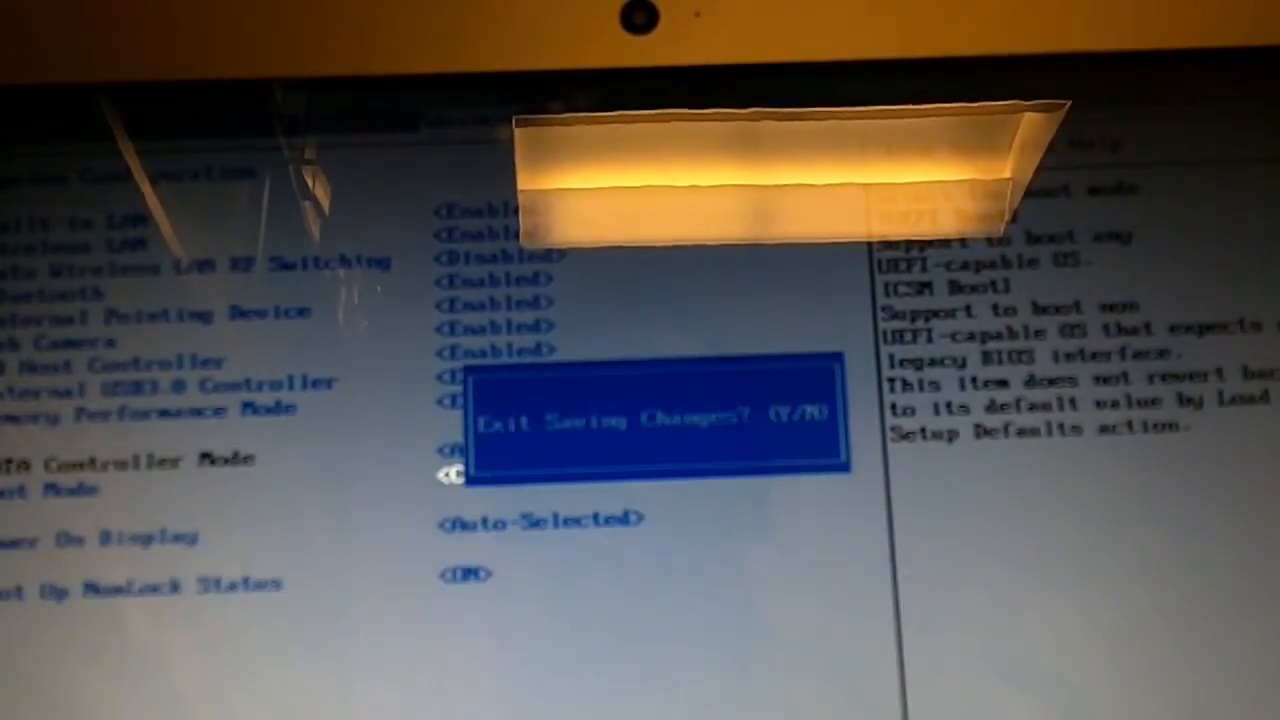
{"action": "key", "text": "y"}
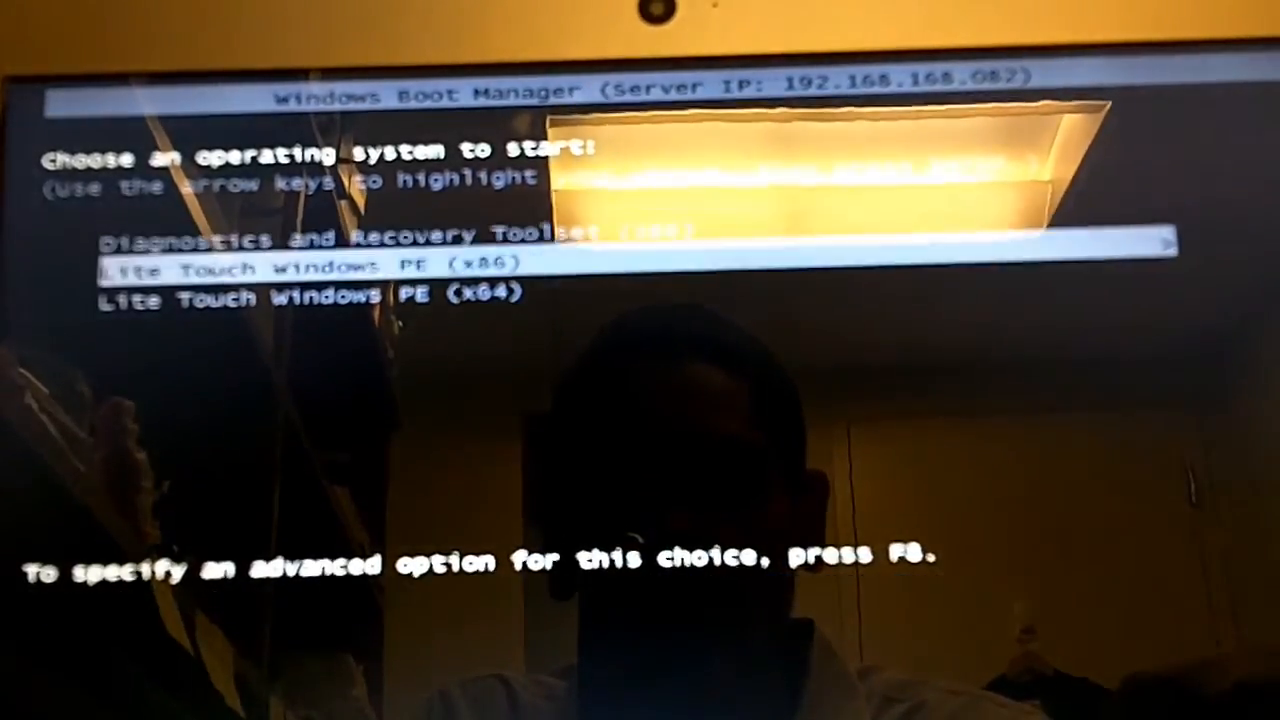
Highlight the Lite Touch Windows PE (x64) entry in Windows Boot Manager.
{"action": "key", "text": "down"}
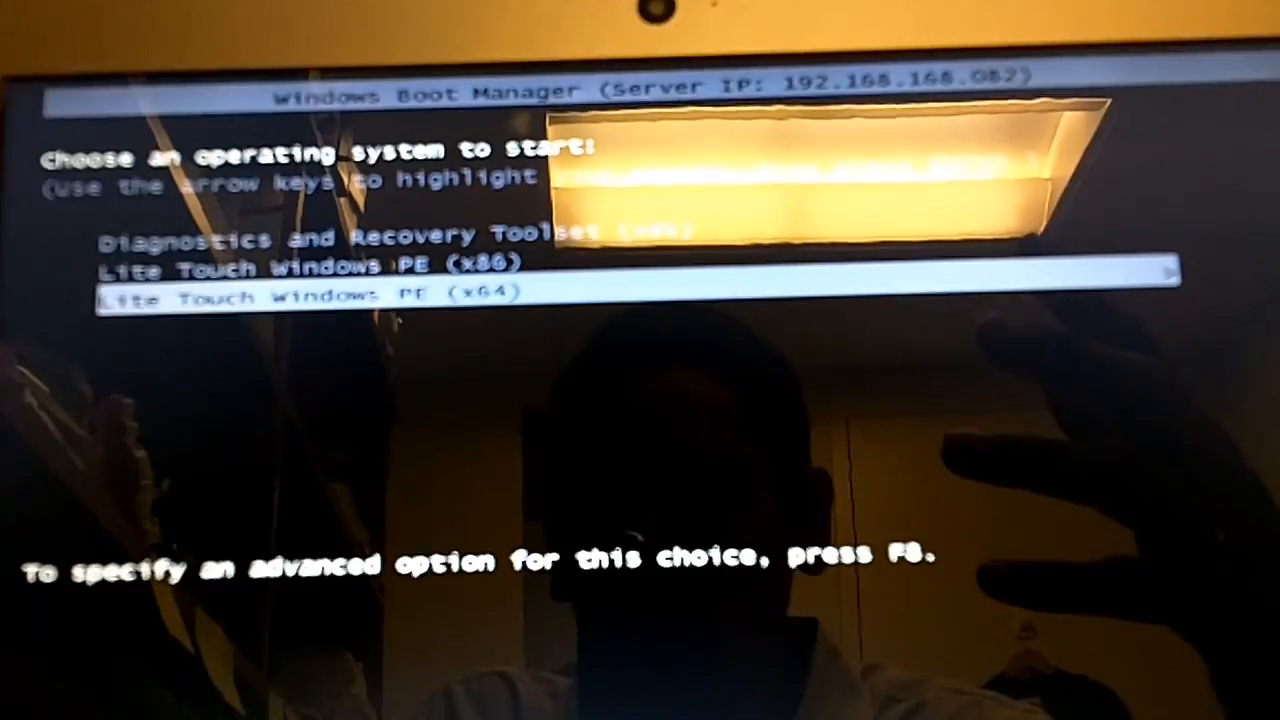